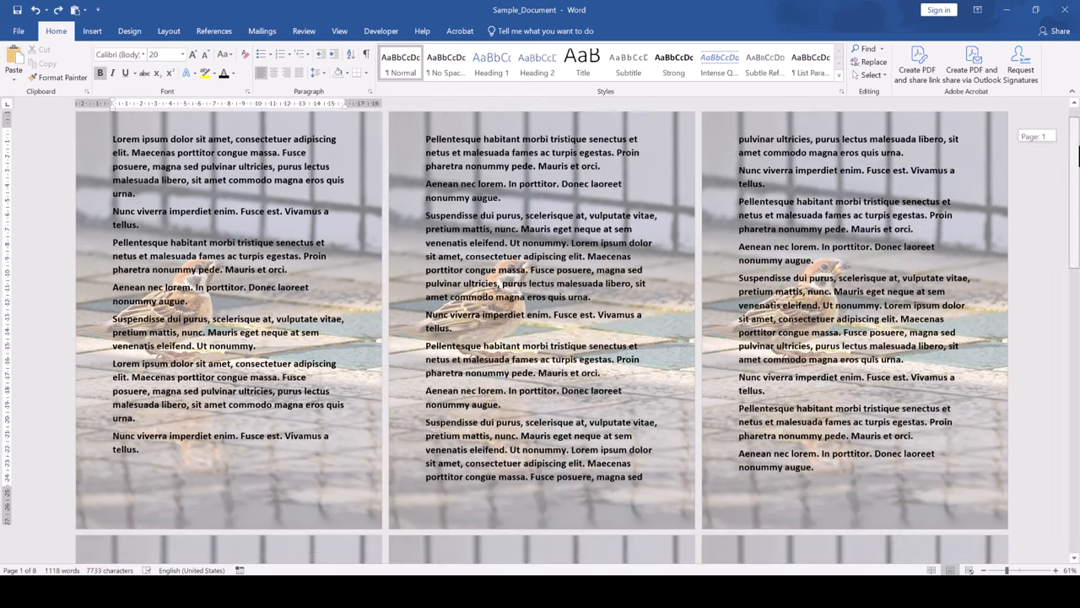
Step: Scroll through the document, then open the top-margin header area for editing
{"action": "scroll", "scroll_direction": "down", "scroll_amount": 3}
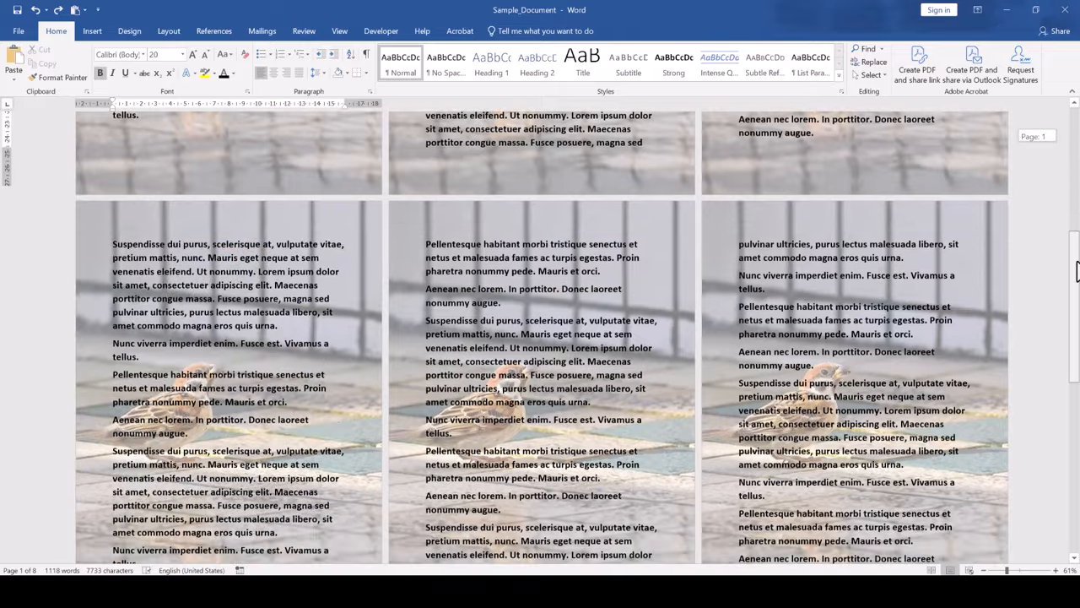
{"action": "scroll", "scroll_direction": "down", "scroll_amount": 3}
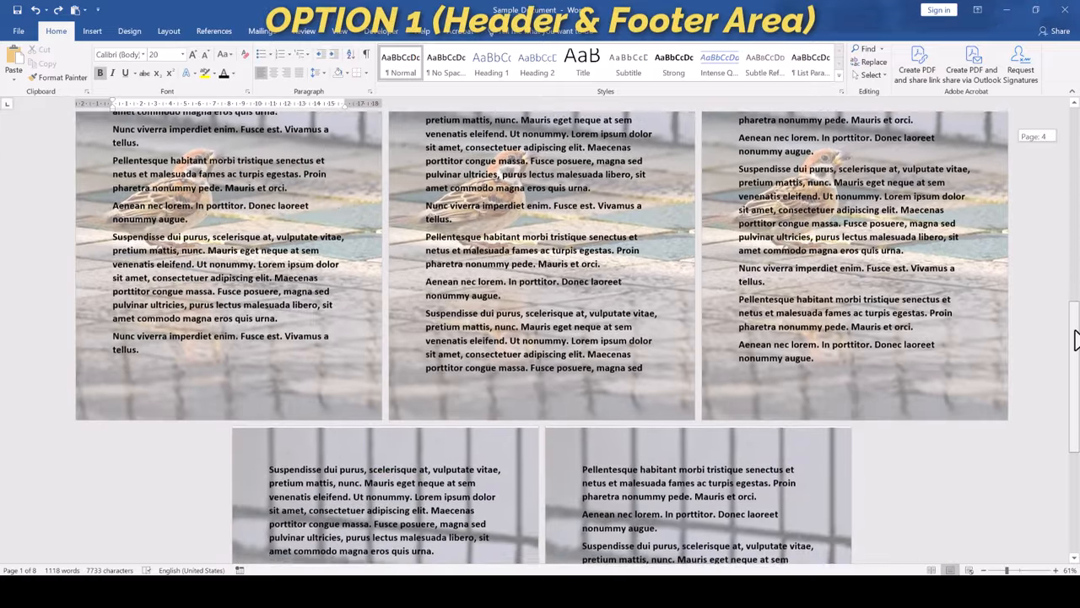
{"action": "scroll", "scroll_direction": "down", "scroll_amount": 3}
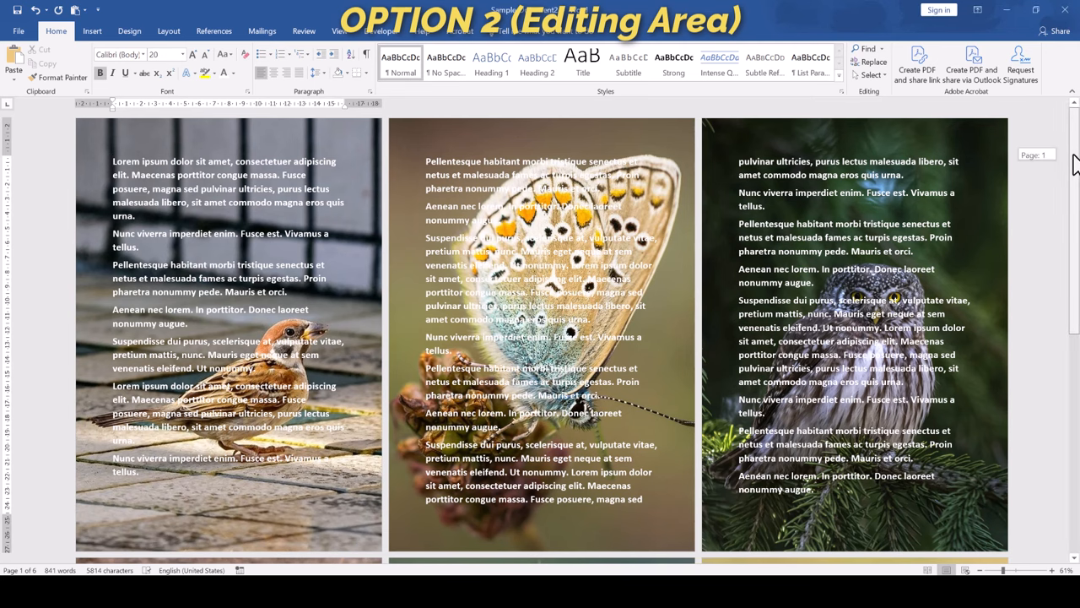
{"action": "scroll", "scroll_direction": "down", "scroll_amount": 3}
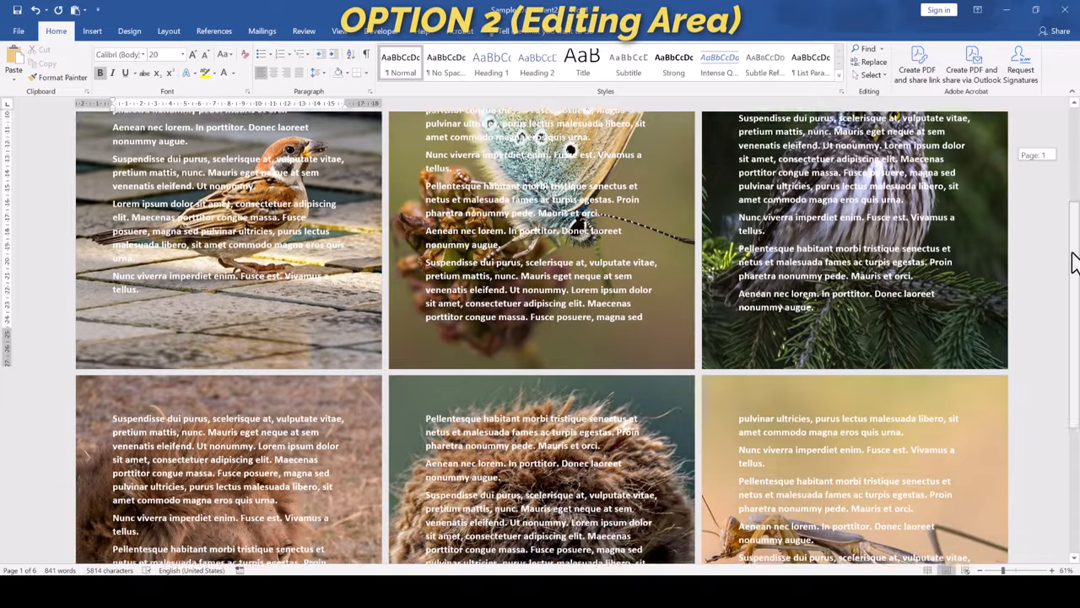
{"action": "scroll", "scroll_direction": "down", "scroll_amount": 3}
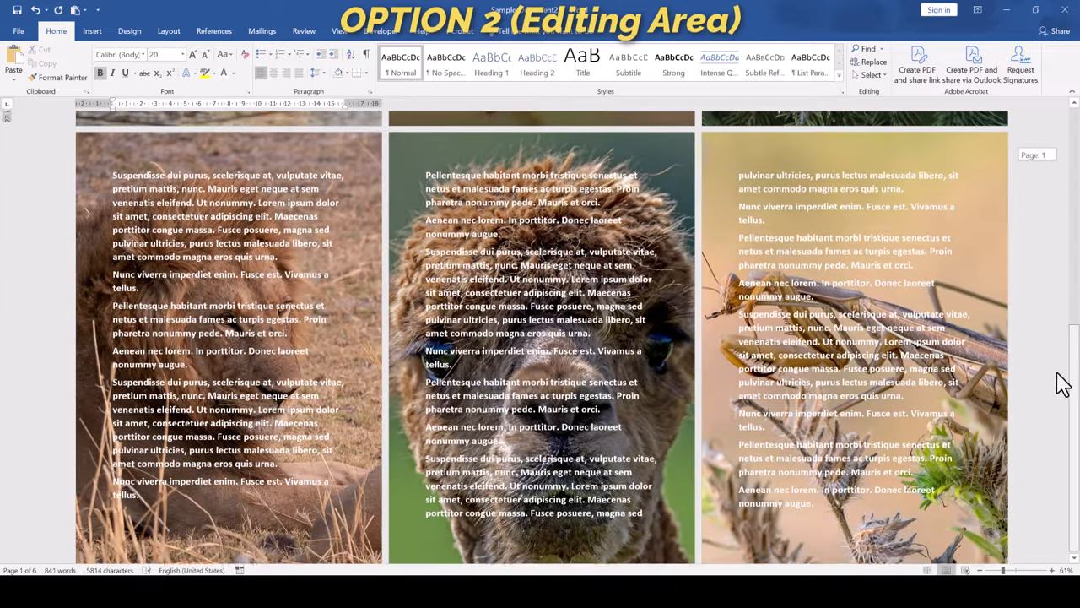
{"action": "scroll", "scroll_direction": "down", "scroll_amount": 3}
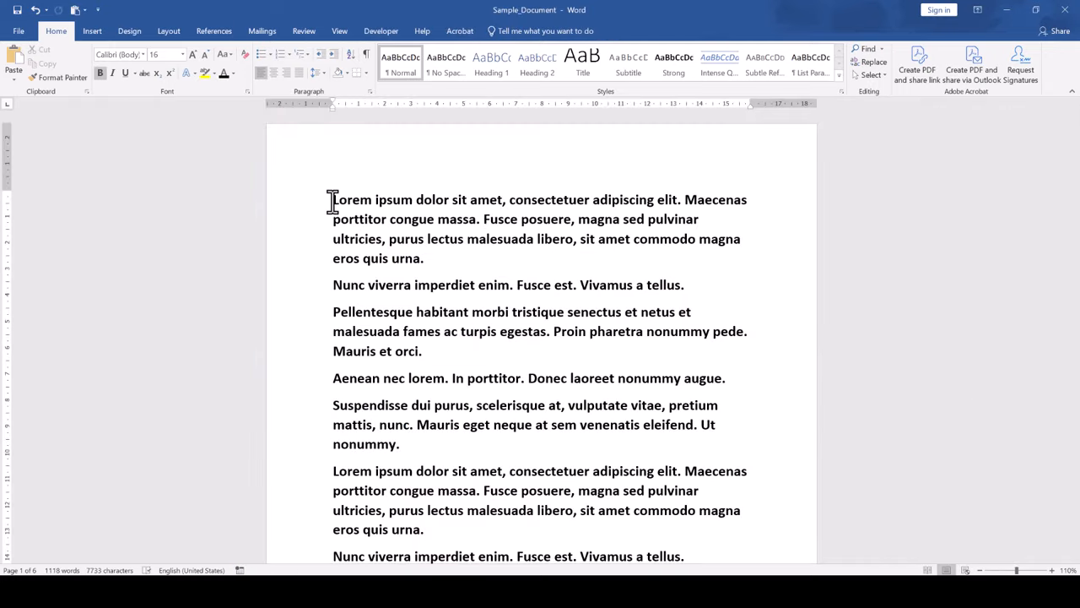
{"action": "mouse_move", "coordinate": [378, 148]}
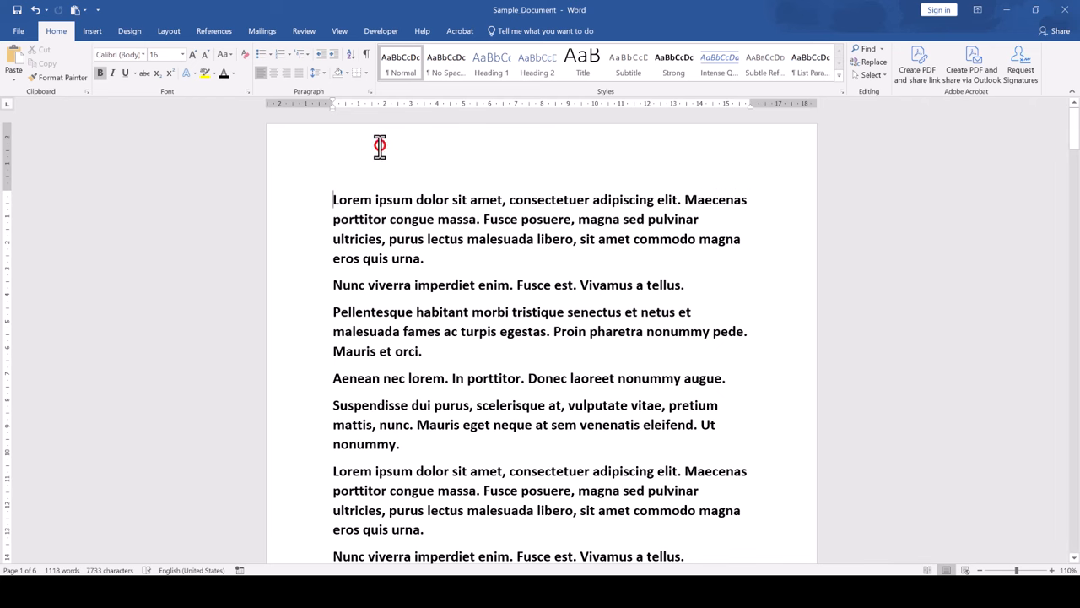
{"action": "double_click", "coordinate": [378, 147]}
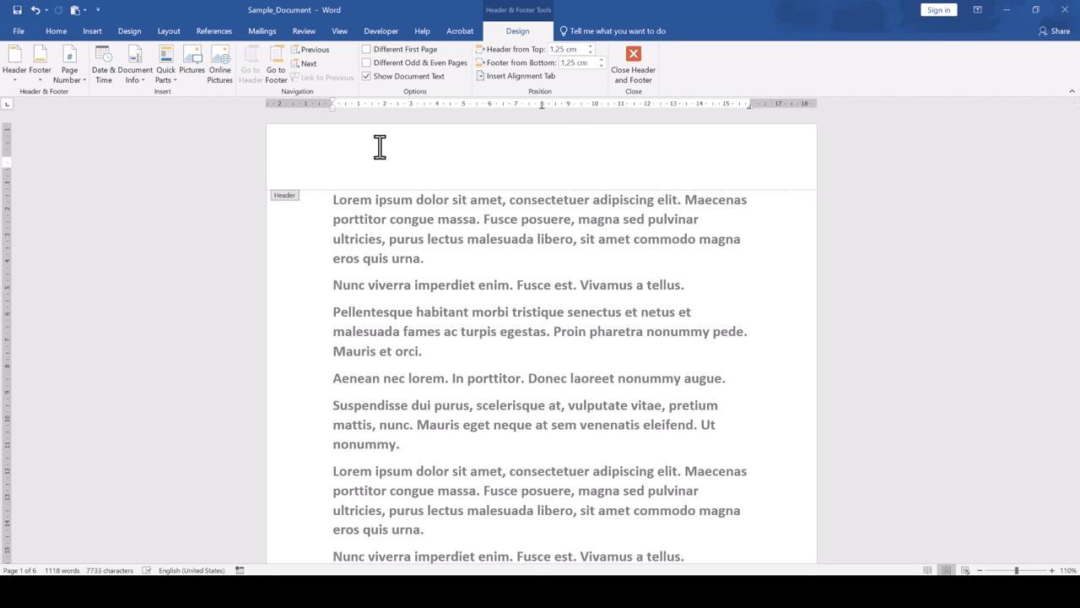
{"action": "mouse_move", "coordinate": [385, 162]}
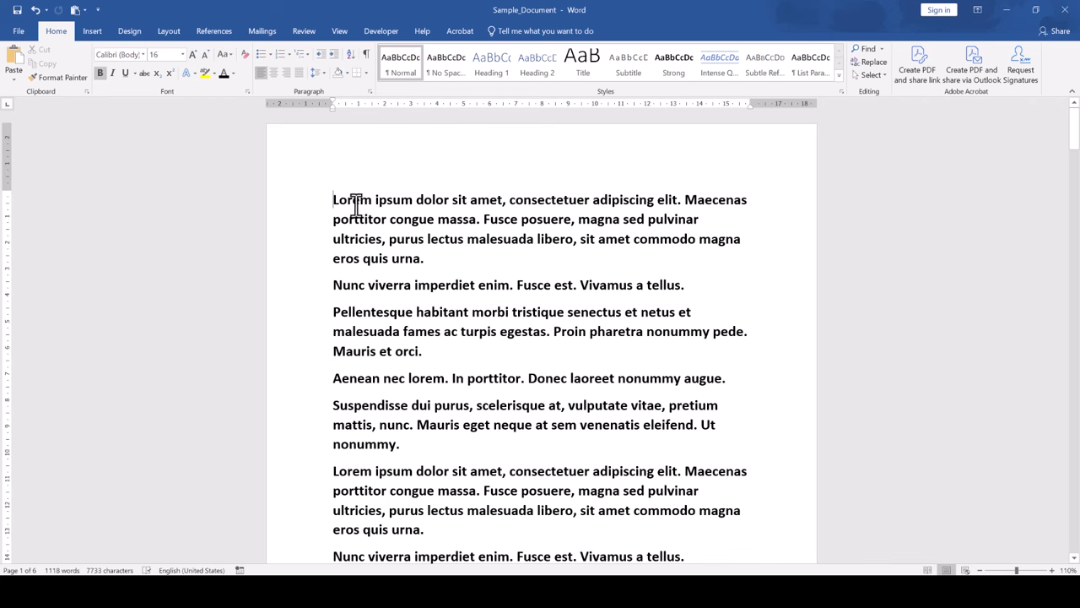
{"action": "mouse_move", "coordinate": [348, 162]}
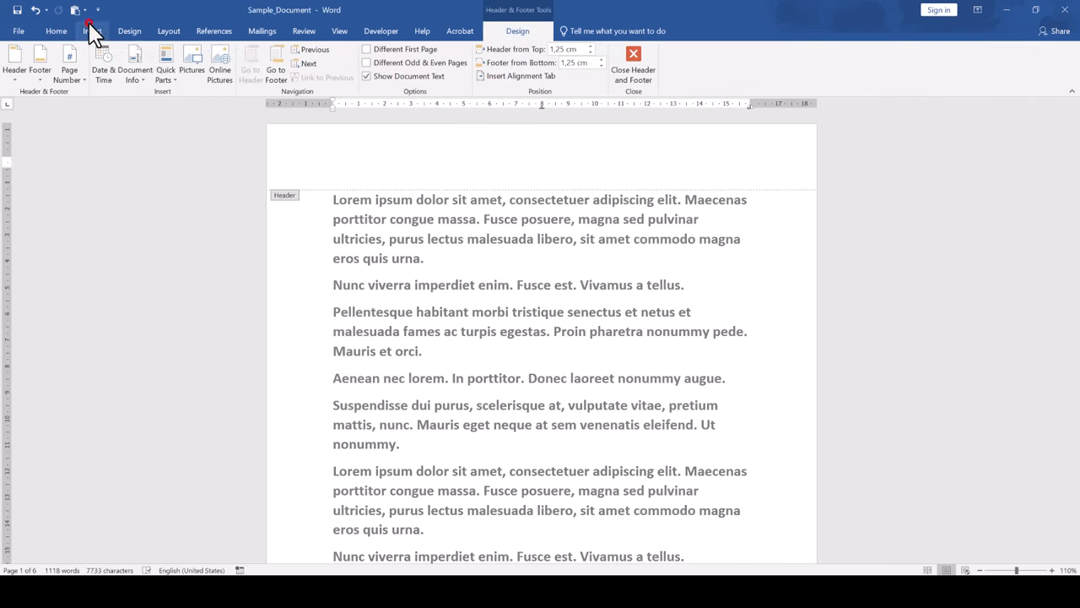
Step: Insert the Bird photo from the Pictures folder into the header
{"action": "left_click", "coordinate": [91, 30]}
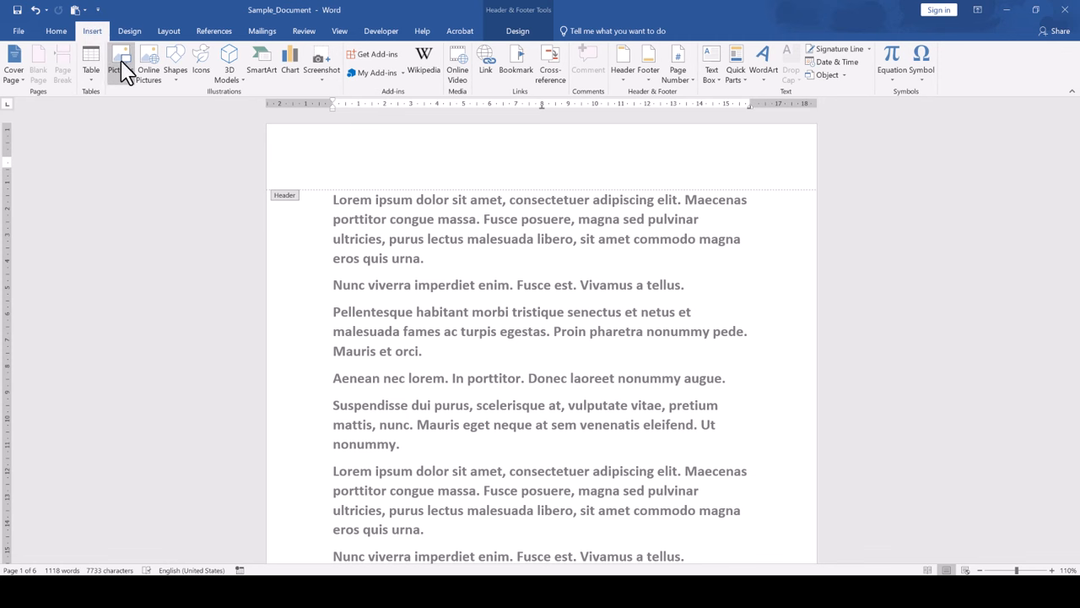
{"action": "left_click", "coordinate": [115, 64]}
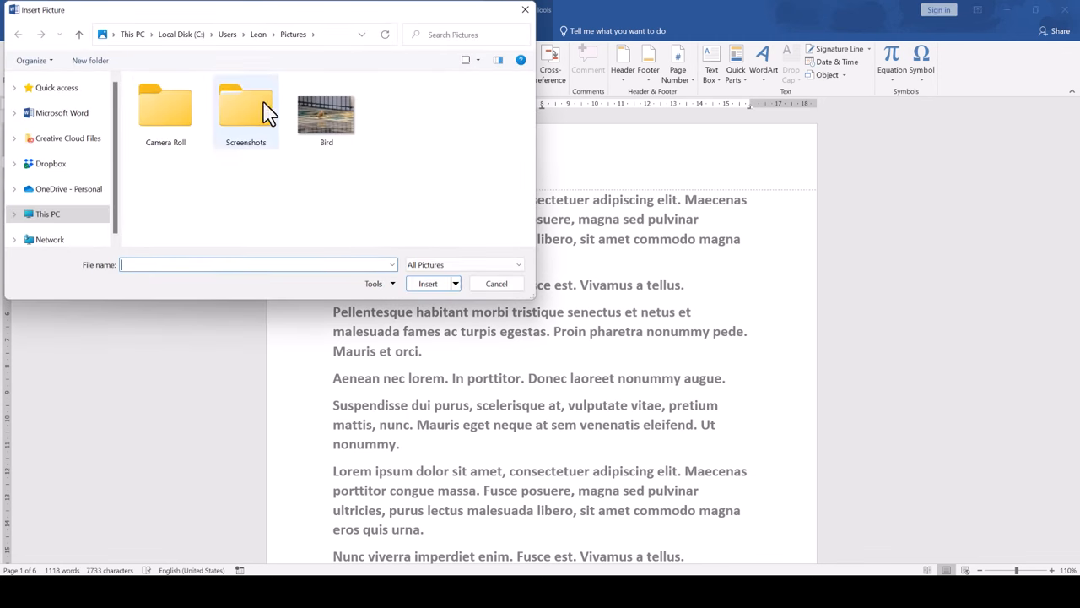
{"action": "mouse_move", "coordinate": [328, 115]}
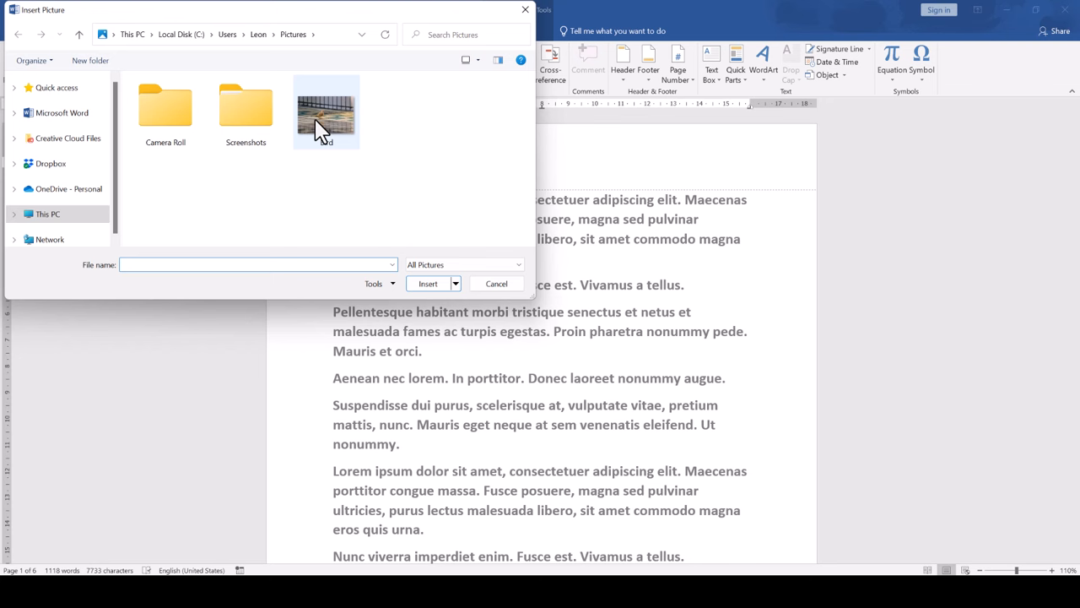
{"action": "left_click", "coordinate": [326, 104]}
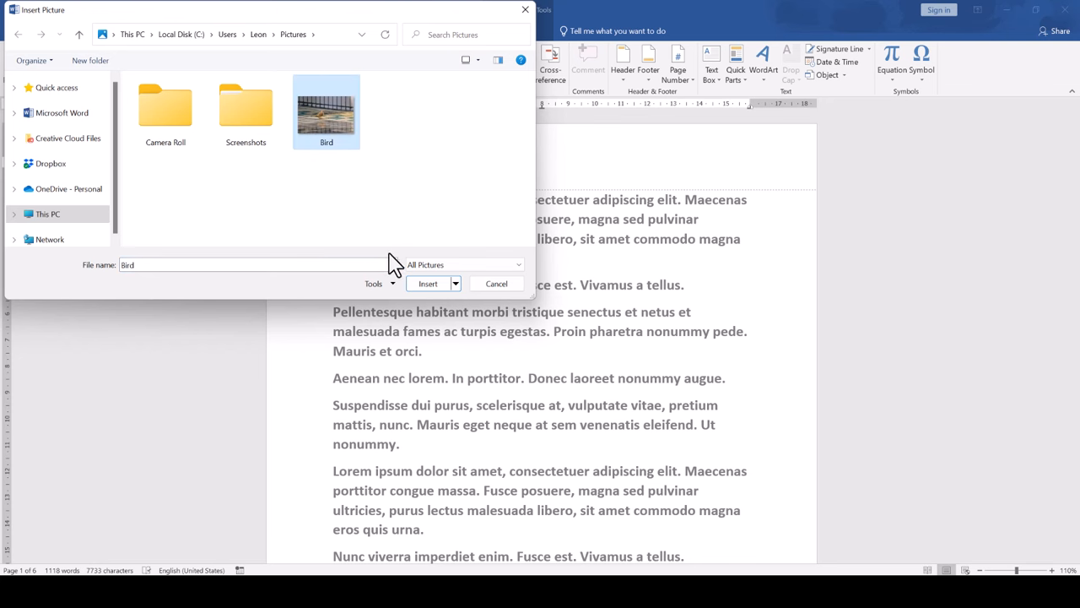
{"action": "left_click", "coordinate": [429, 284]}
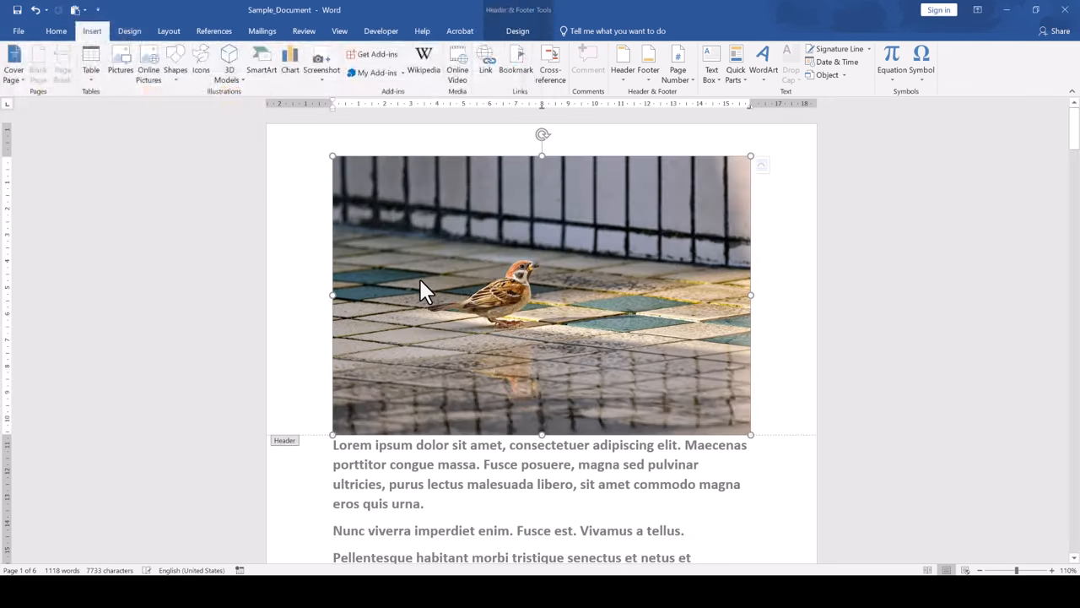
Step: Set the bird photo's wrapping to Behind Text via its Layout Options
{"action": "left_click", "coordinate": [504, 31]}
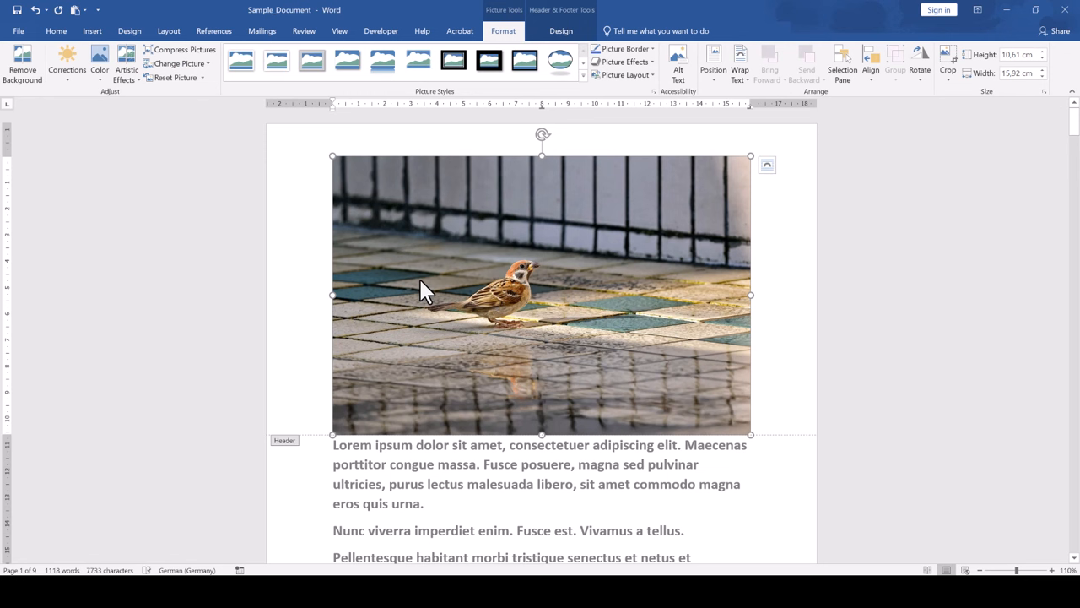
{"action": "mouse_move", "coordinate": [766, 165]}
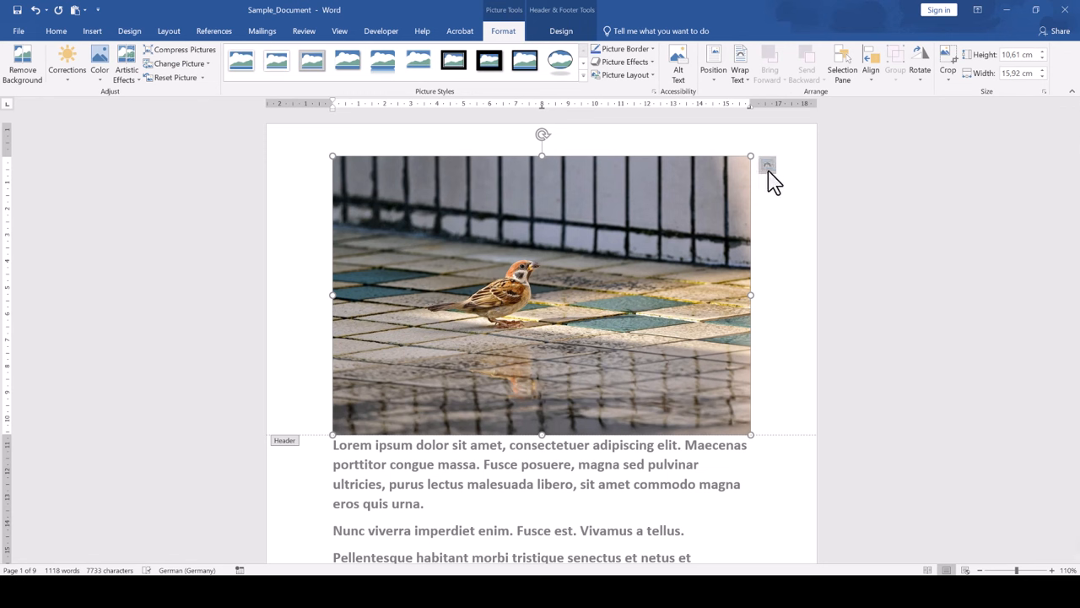
{"action": "left_click", "coordinate": [766, 165]}
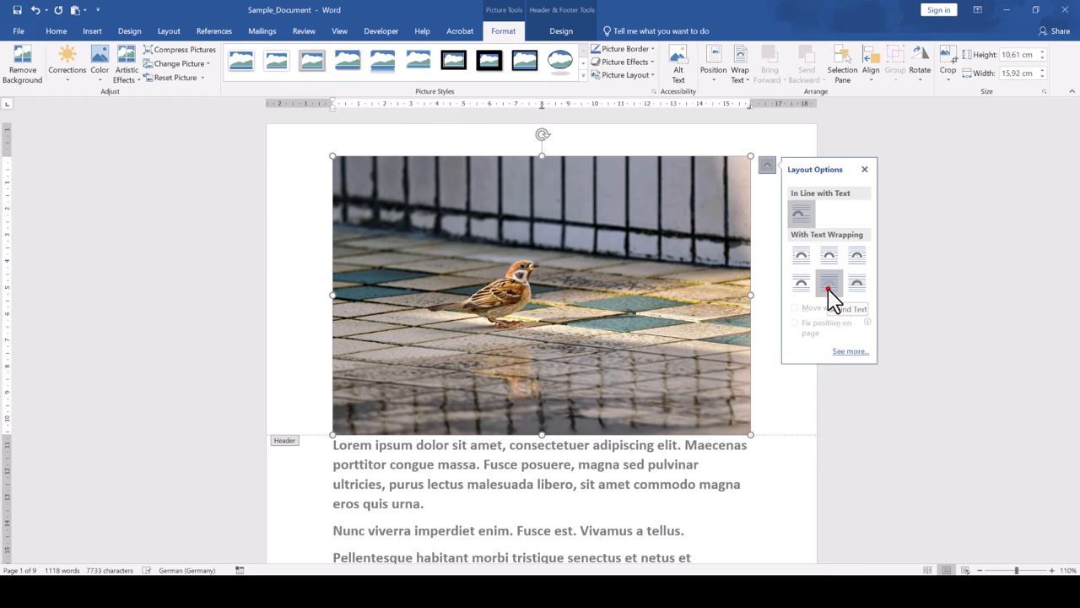
{"action": "left_click", "coordinate": [829, 283]}
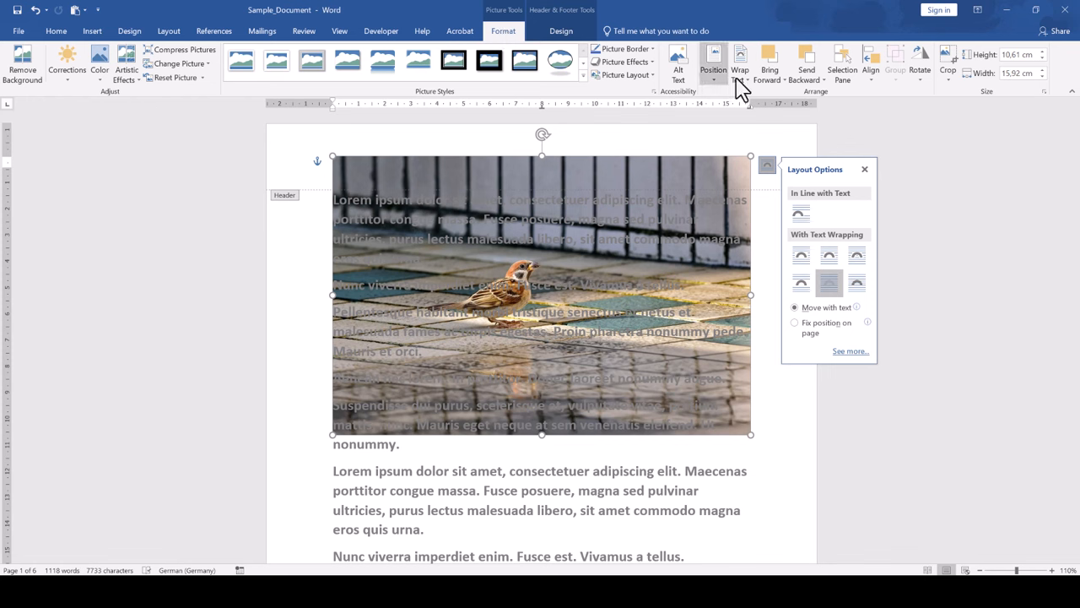
{"action": "mouse_move", "coordinate": [739, 61]}
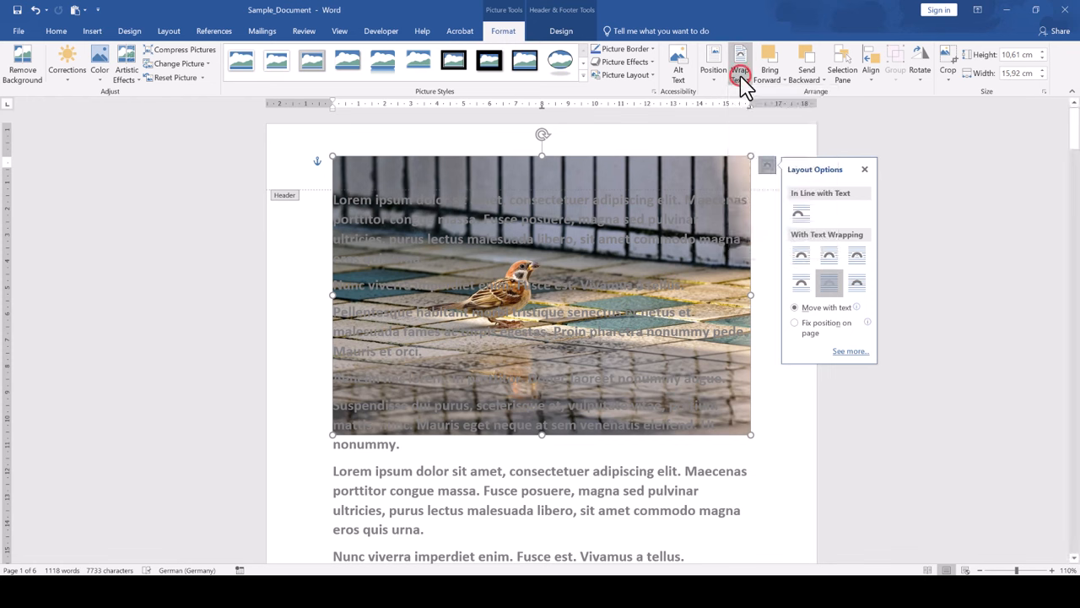
{"action": "mouse_move", "coordinate": [699, 313]}
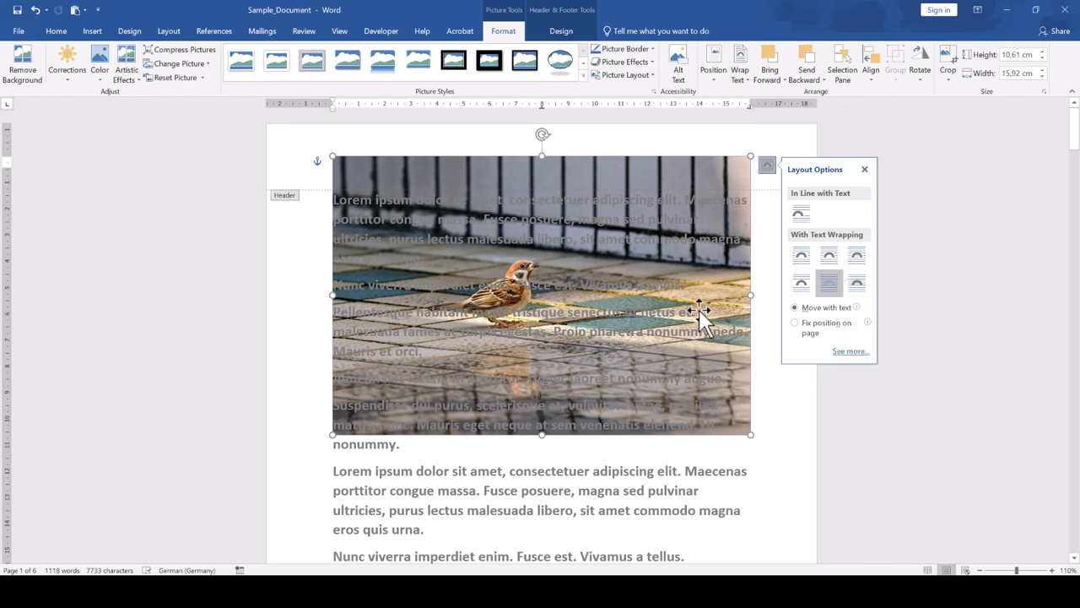
Step: Shrink the photo slightly by its corner handle to about 10.2 by 15.3 cm
{"action": "left_click_drag", "start_coordinate": [749, 436], "coordinate": [717, 419]}
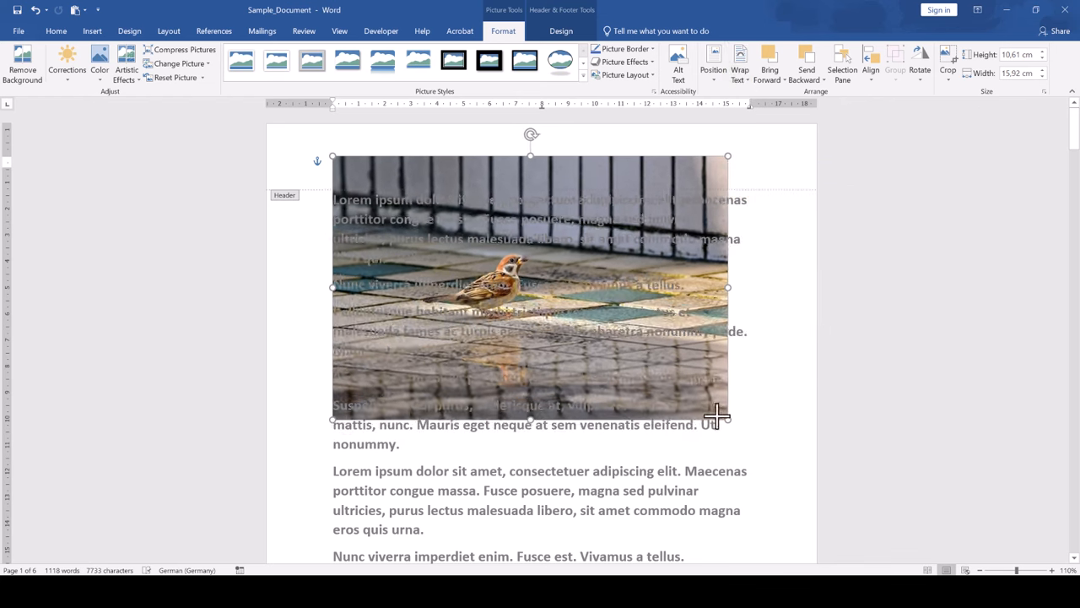
{"action": "left_click_drag", "start_coordinate": [718, 419], "coordinate": [734, 392]}
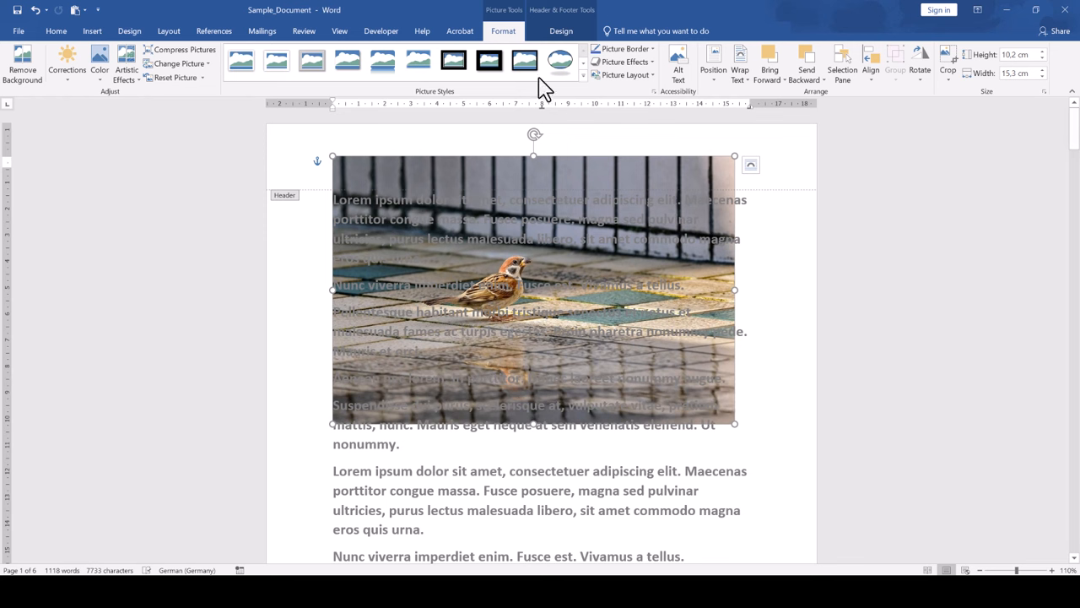
{"action": "mouse_move", "coordinate": [962, 105]}
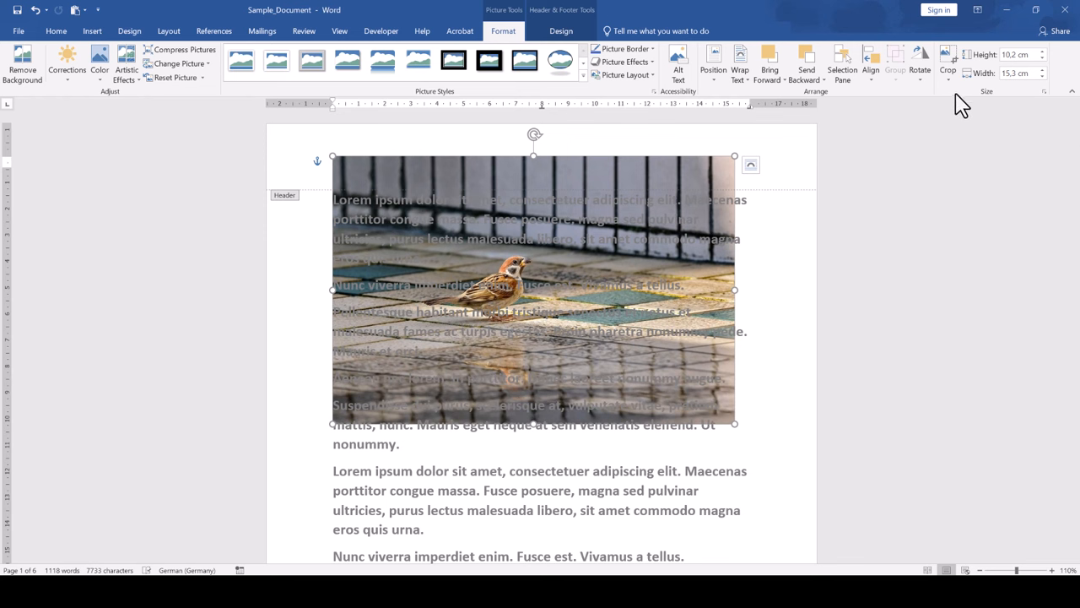
{"action": "mouse_move", "coordinate": [999, 54]}
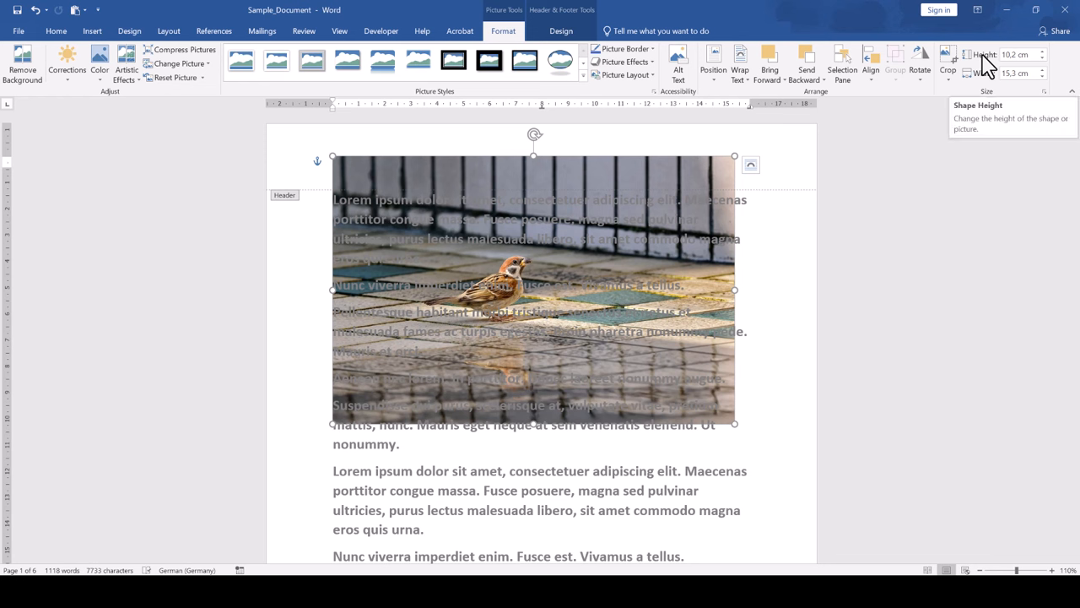
{"action": "mouse_move", "coordinate": [979, 66]}
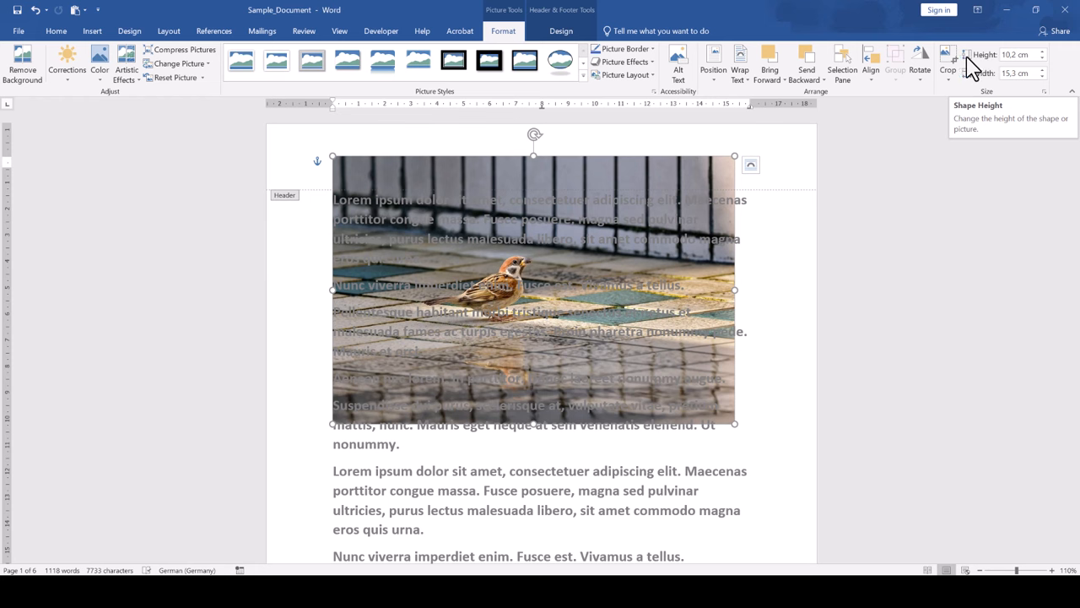
{"action": "left_click", "coordinate": [169, 30]}
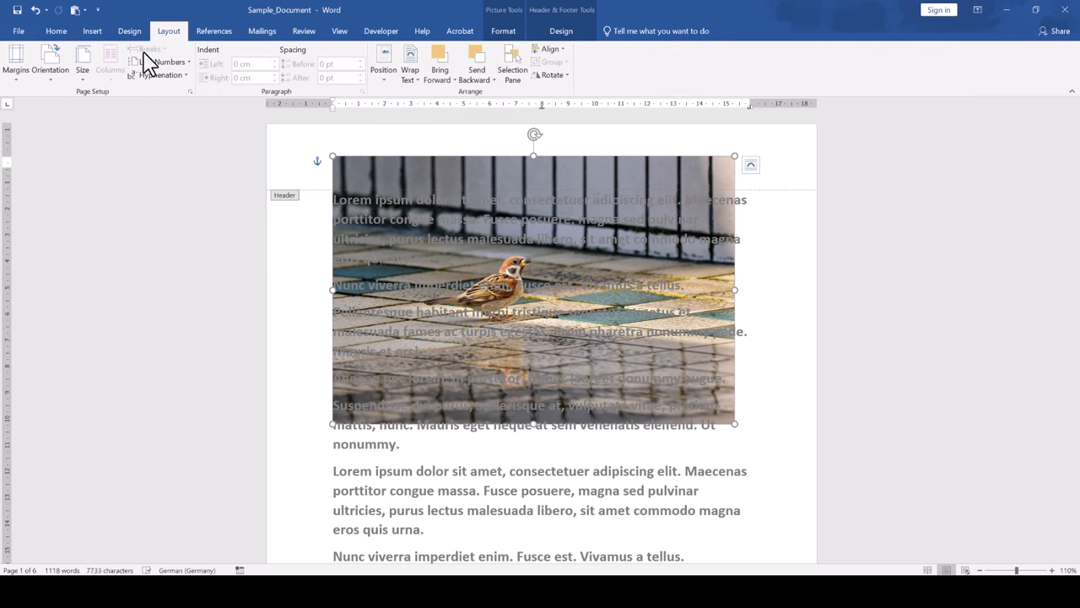
{"action": "left_click", "coordinate": [81, 61]}
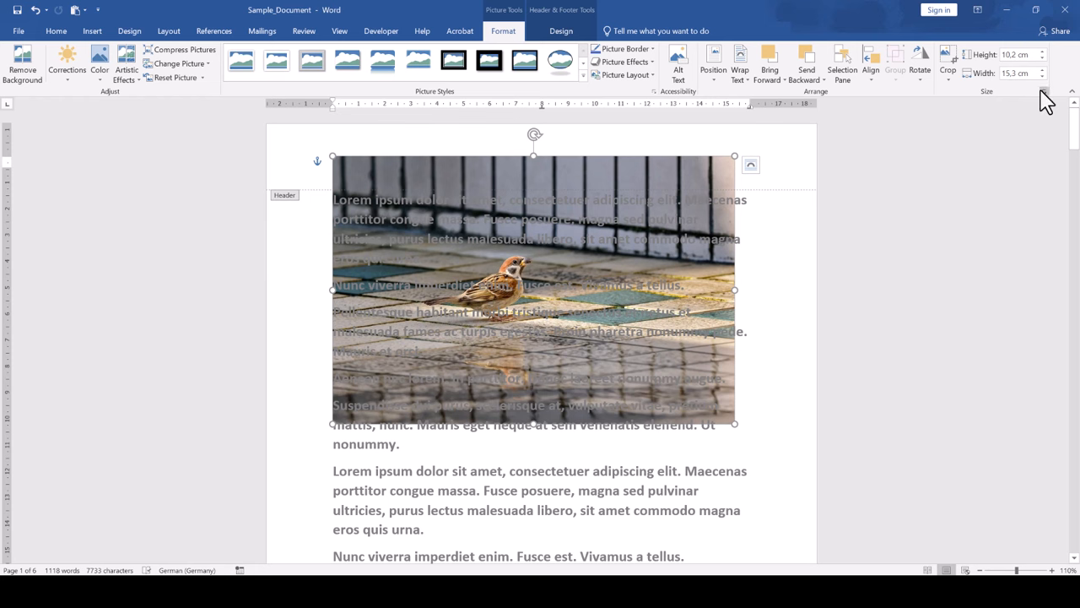
Step: Set the photo's absolute height to page height, aspect locked, giving about 29.7 by 44.55 cm
{"action": "left_click", "coordinate": [1043, 91]}
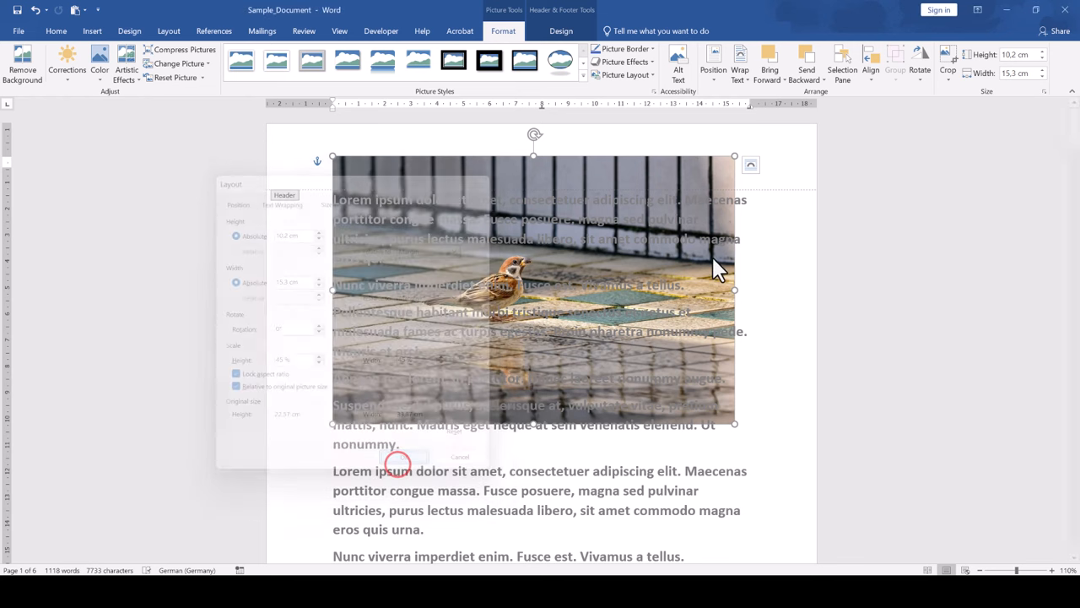
{"action": "left_click", "coordinate": [397, 456]}
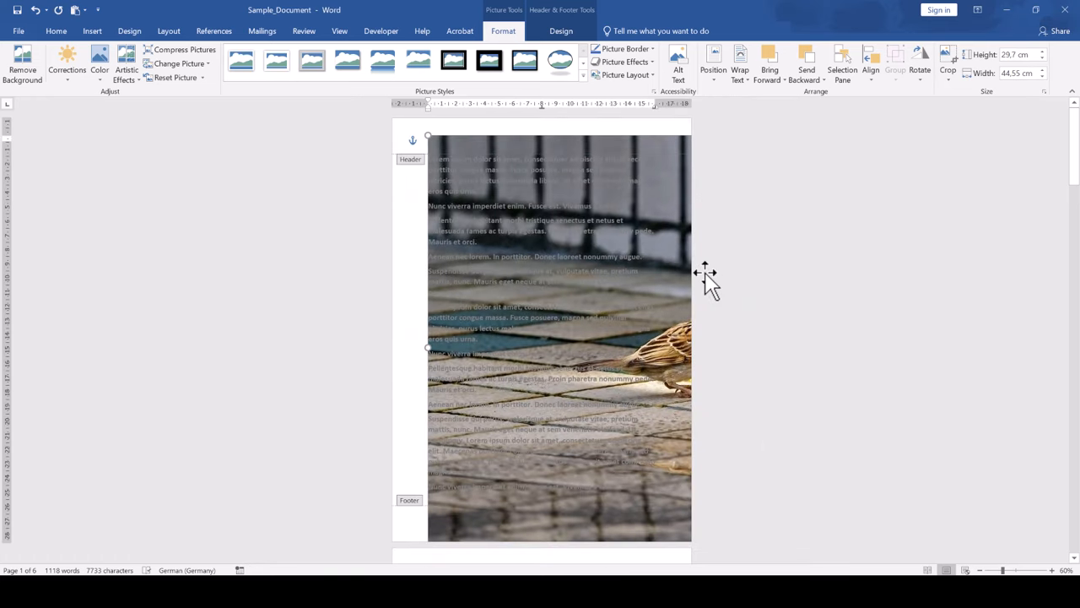
Step: Set Align to Page, then Align Center so the photo is centered horizontally
{"action": "left_click", "coordinate": [871, 69]}
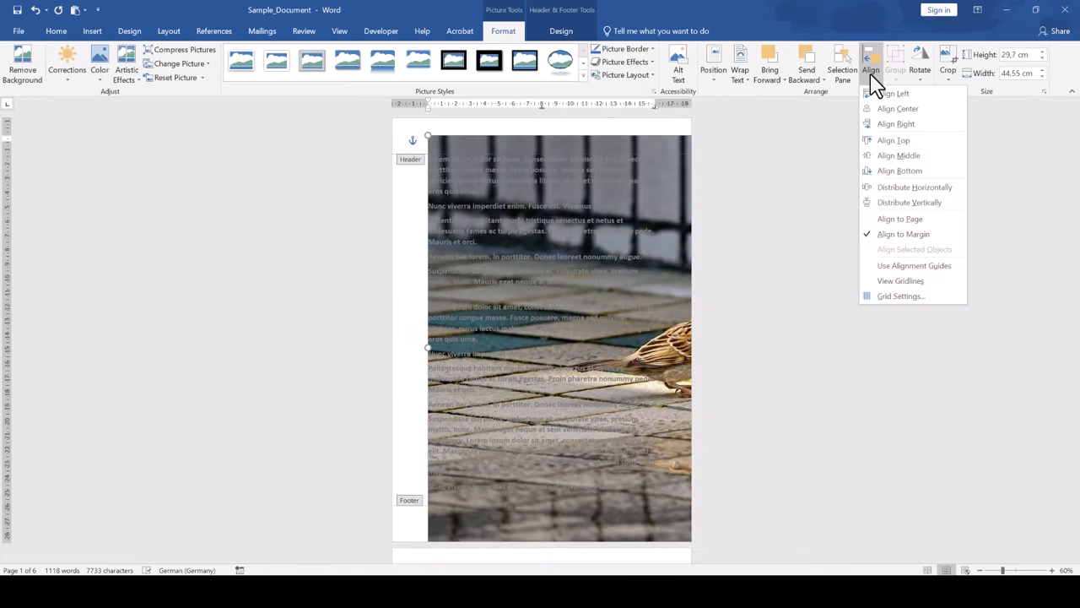
{"action": "mouse_move", "coordinate": [900, 219]}
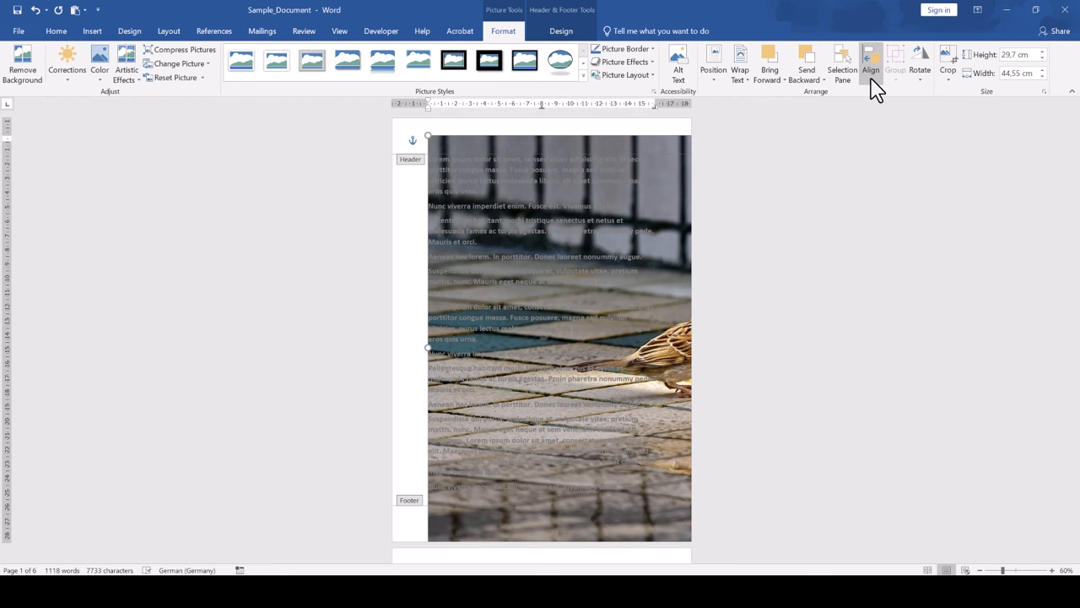
{"action": "left_click", "coordinate": [871, 64]}
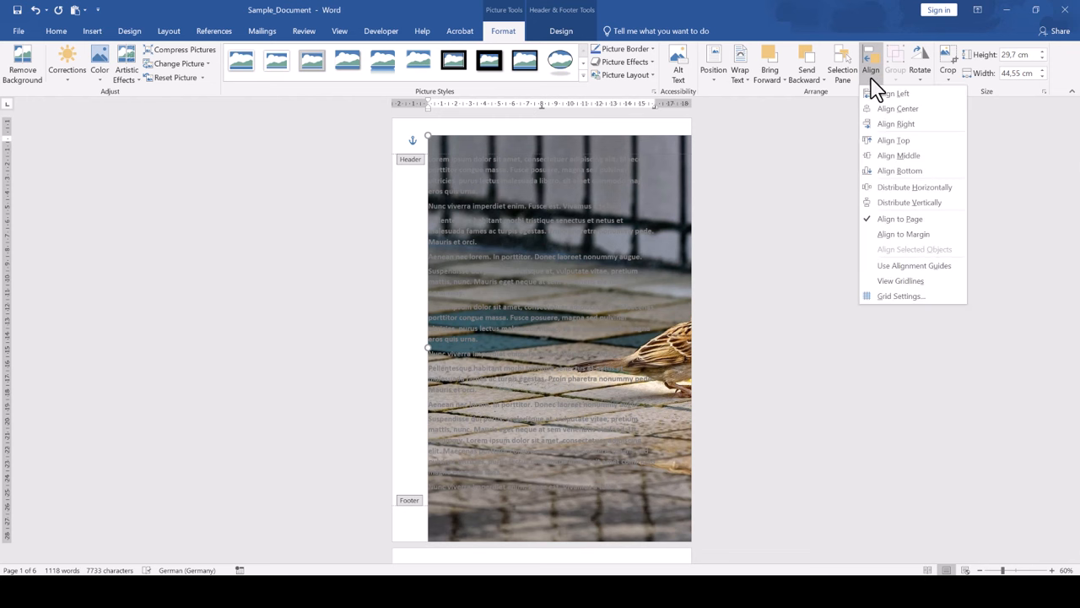
{"action": "left_click", "coordinate": [898, 108]}
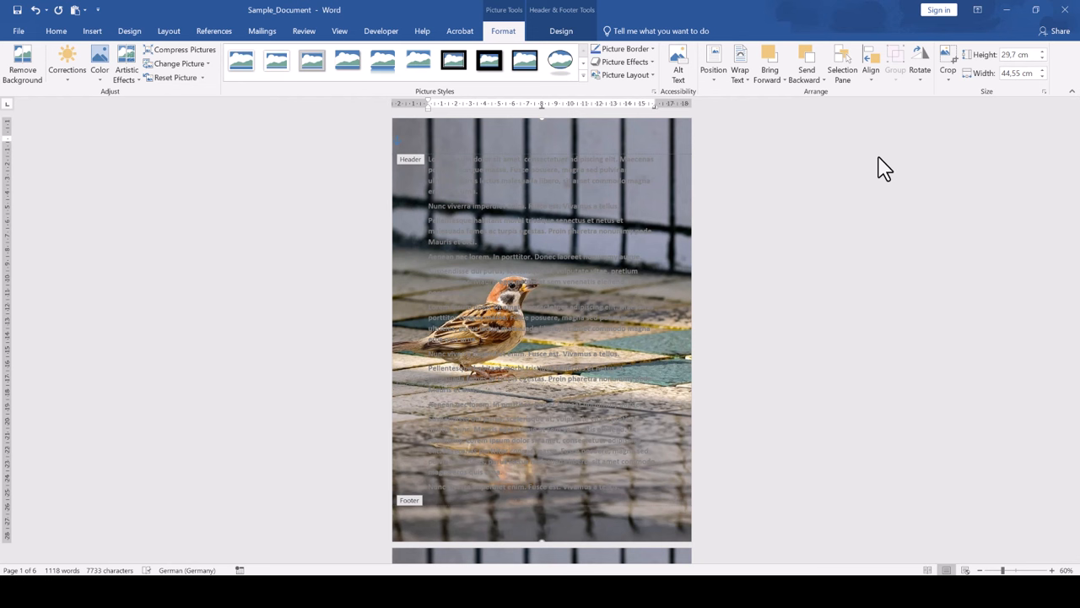
{"action": "mouse_move", "coordinate": [804, 127]}
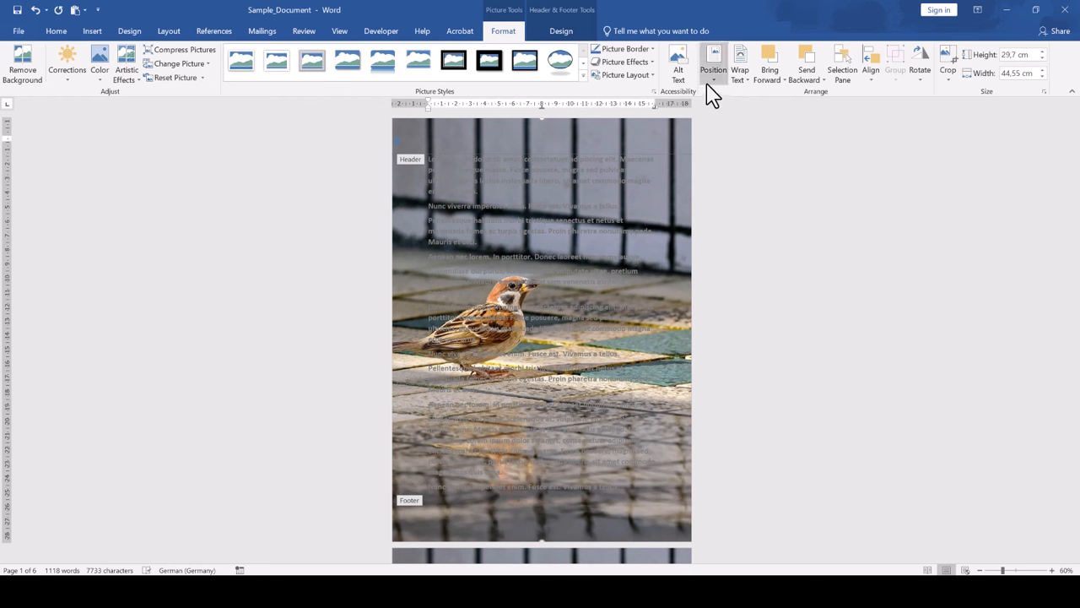
Step: In More Layout Options, measure the horizontal absolute position relative to Page
{"action": "left_click", "coordinate": [712, 64]}
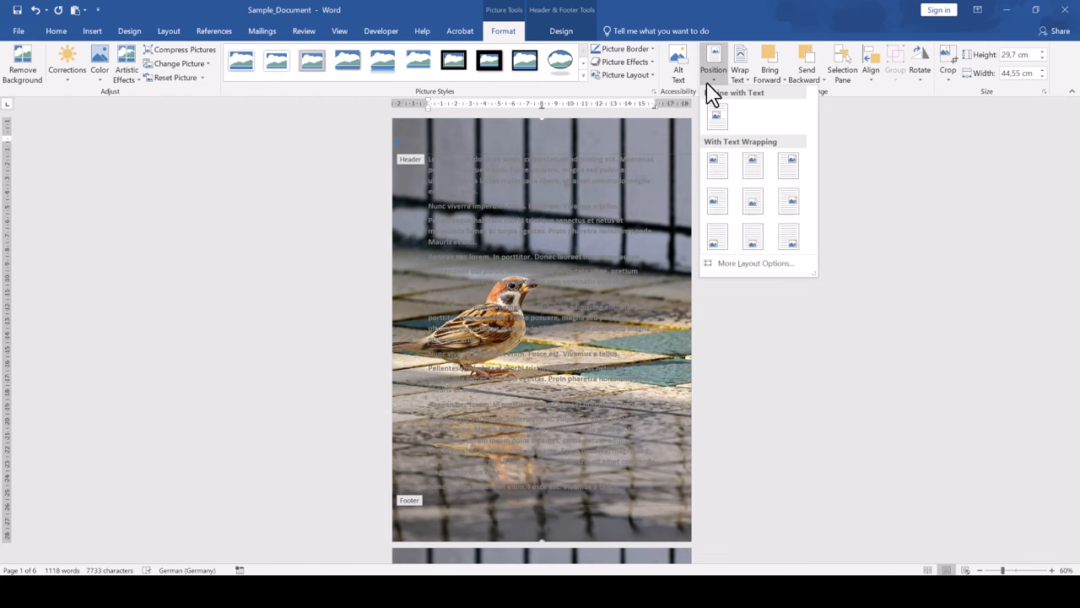
{"action": "left_click", "coordinate": [715, 260]}
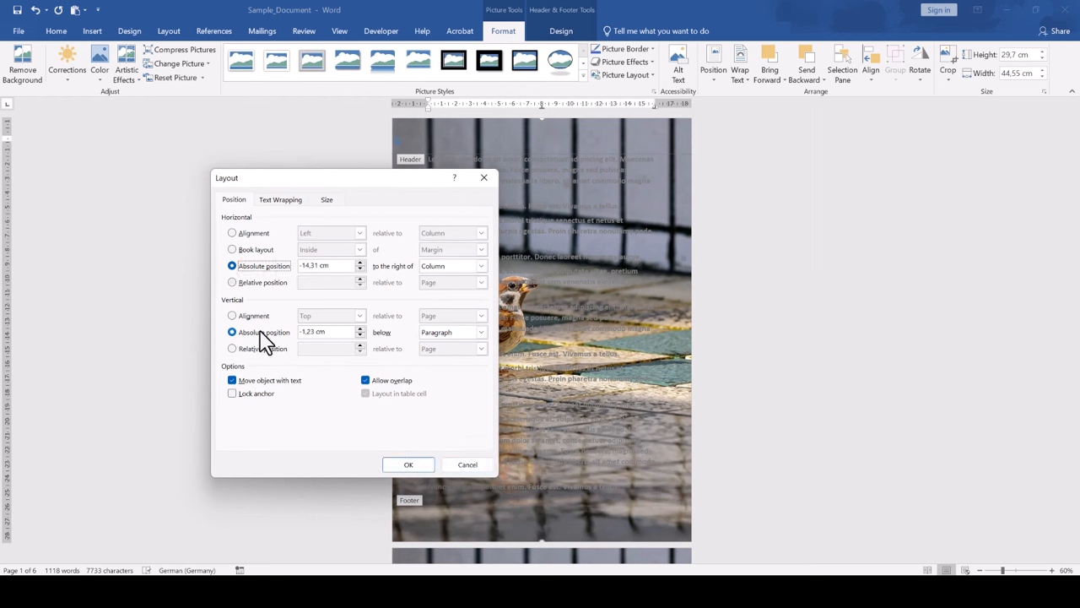
{"action": "mouse_move", "coordinate": [346, 319]}
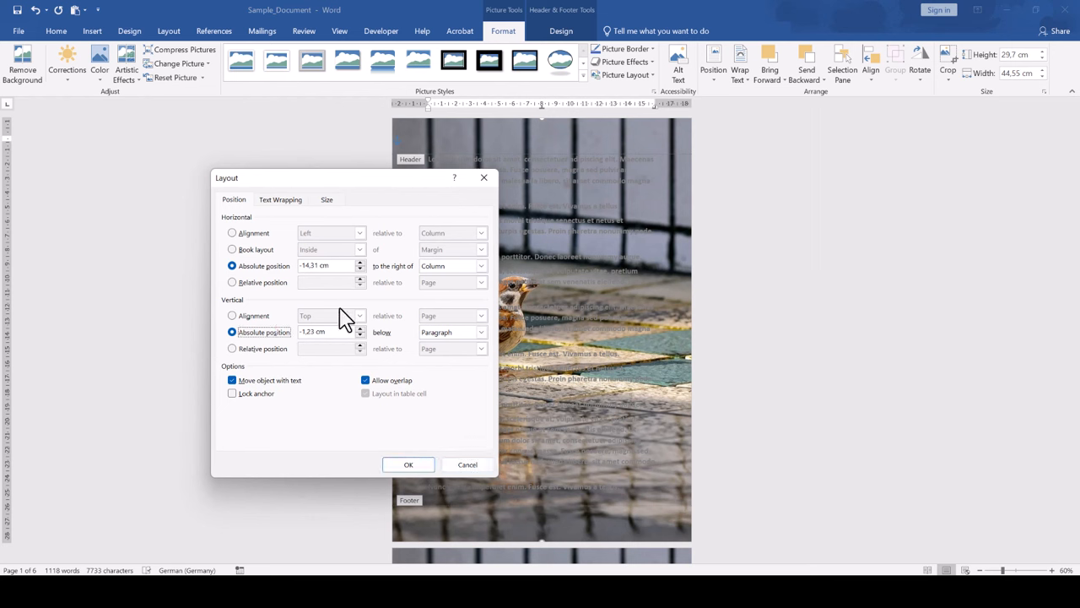
{"action": "left_click", "coordinate": [481, 265]}
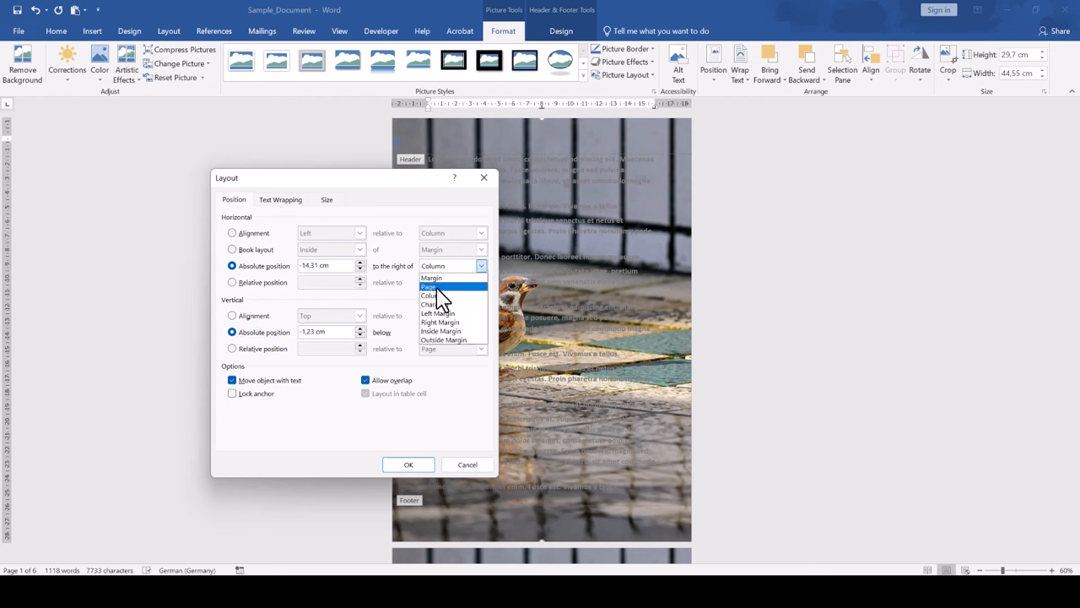
{"action": "left_click", "coordinate": [429, 287]}
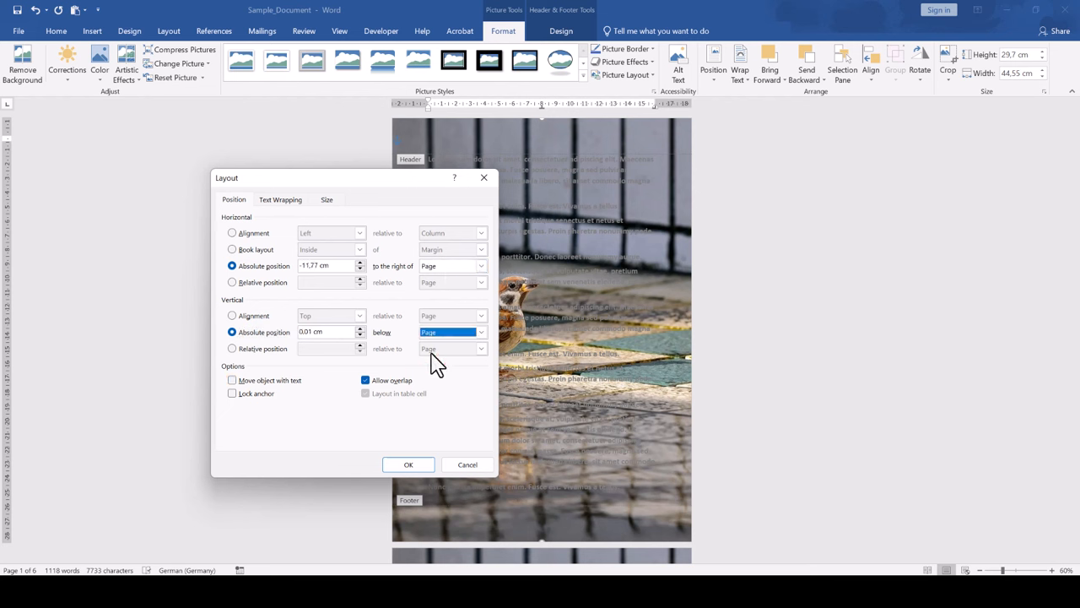